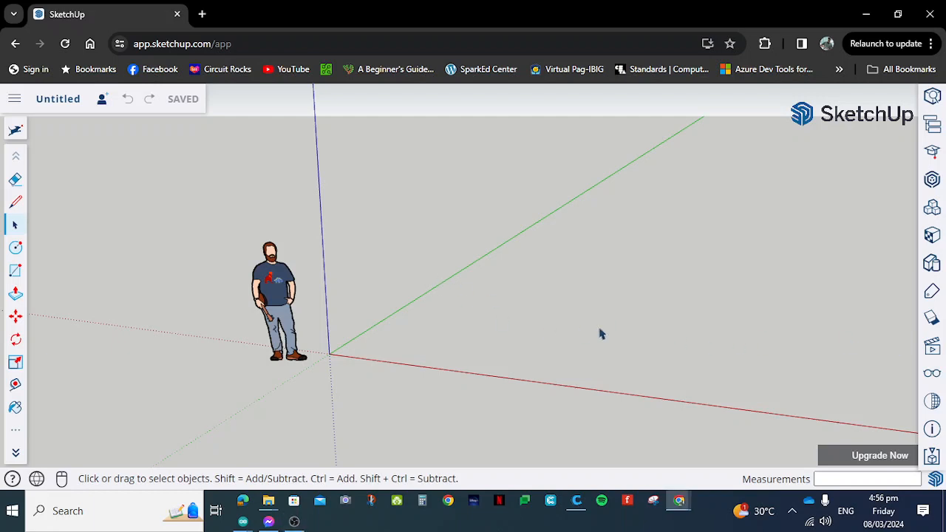
mouse_move(319, 378)
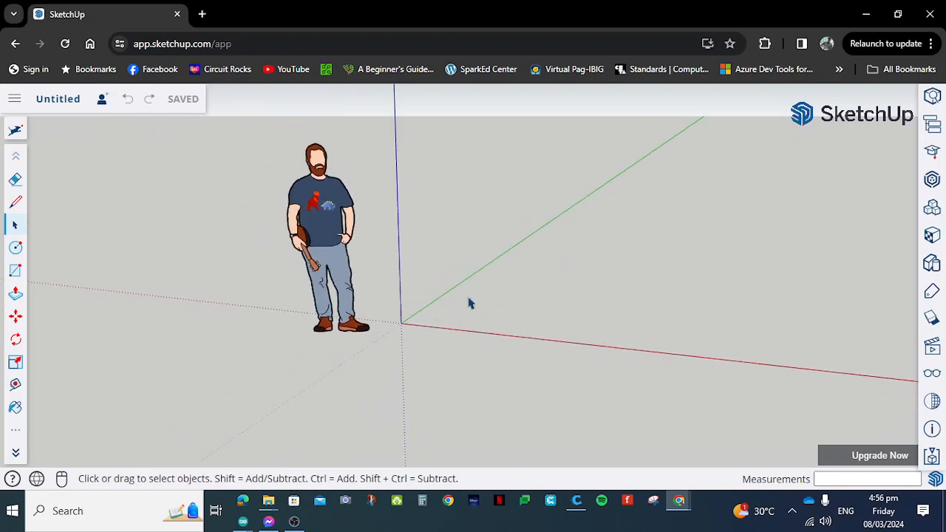
mouse_move(444, 289)
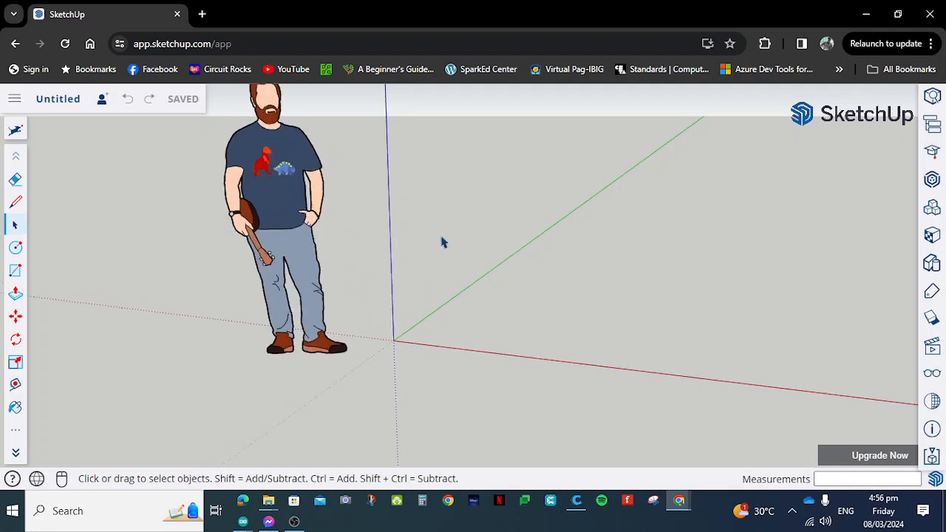
mouse_move(624, 255)
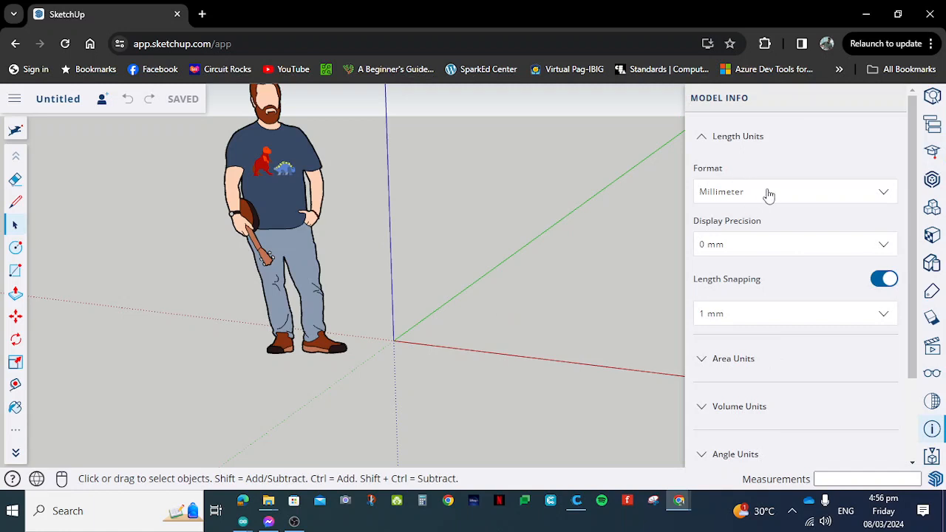
Keep Millimeter format and set display precision to 0.00 mm in Model Info
left_click(796, 192)
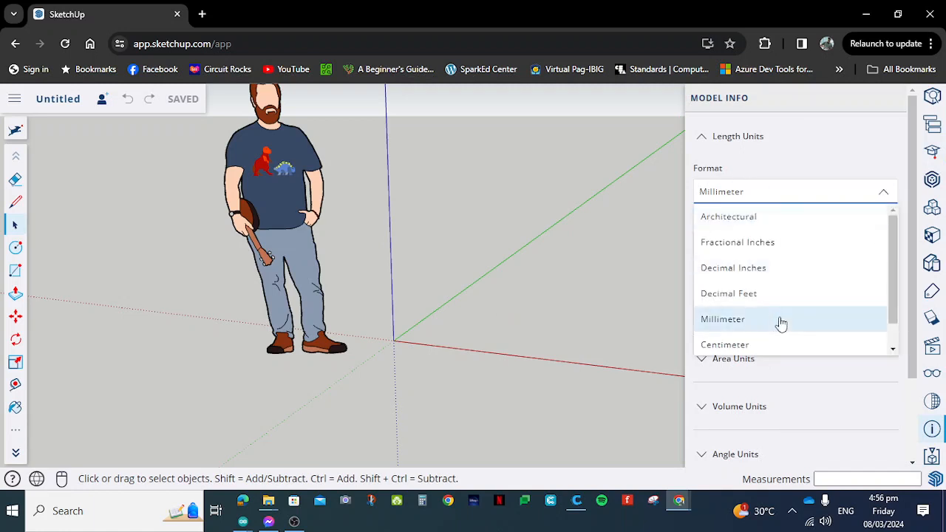
left_click(722, 320)
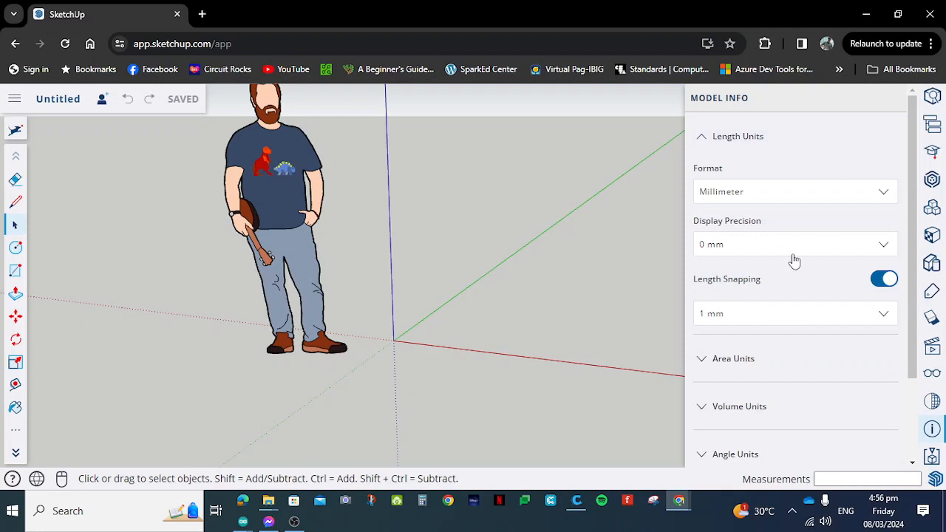
left_click(795, 244)
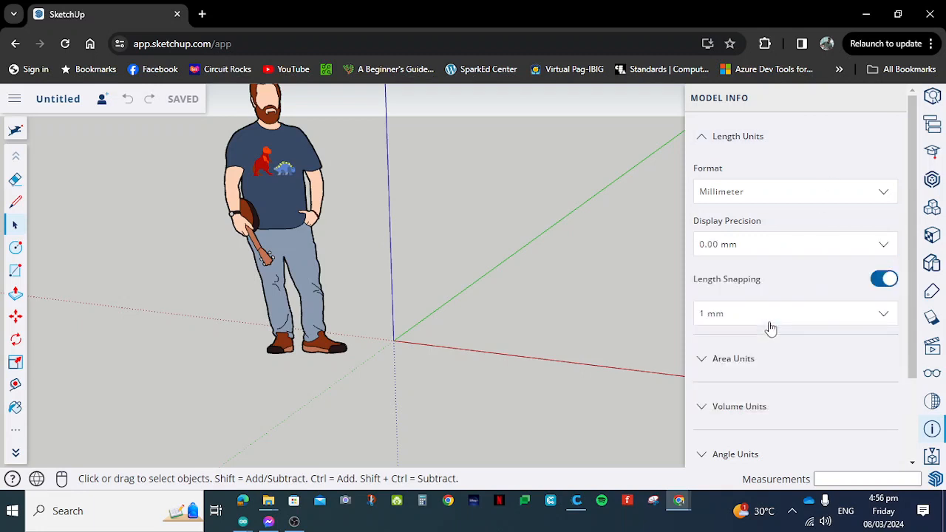
mouse_move(704, 311)
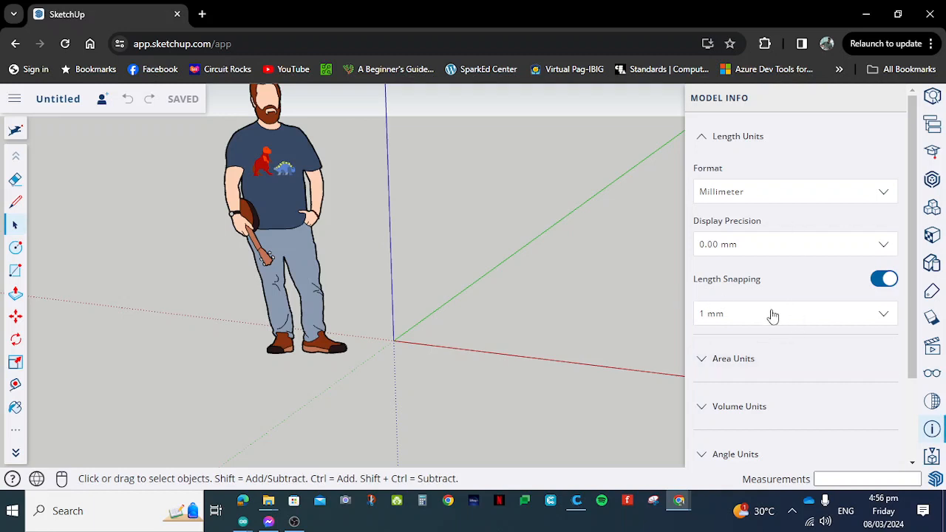
mouse_move(726, 331)
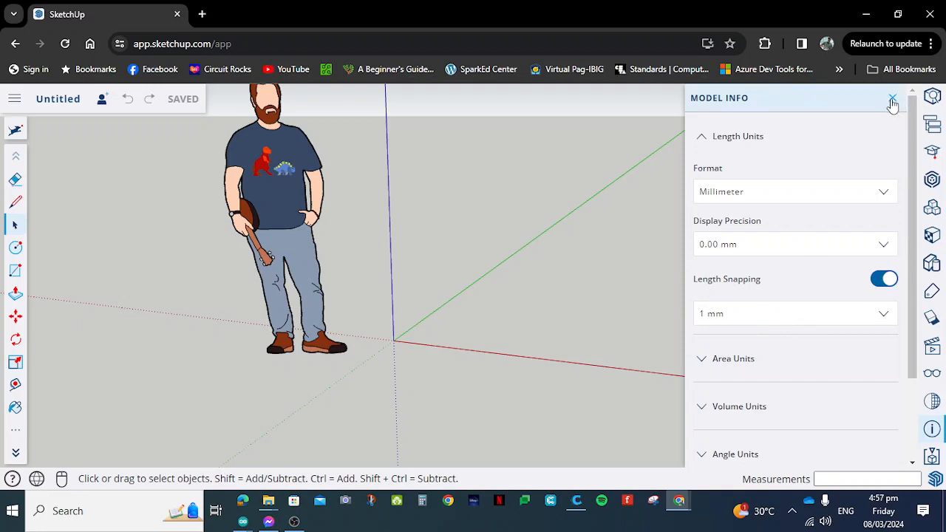
left_click(893, 98)
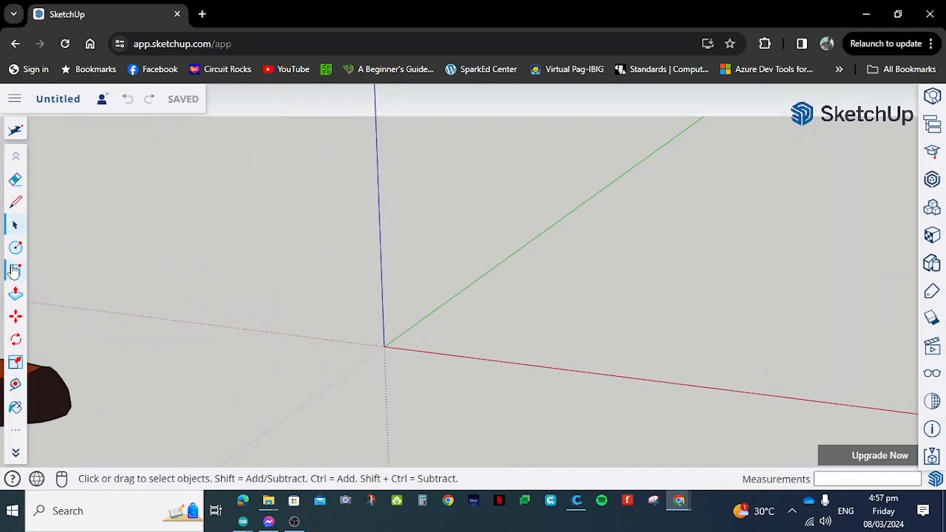
Draw a 25 x 25 mm rectangle from the origin on the ground plane
left_click(15, 272)
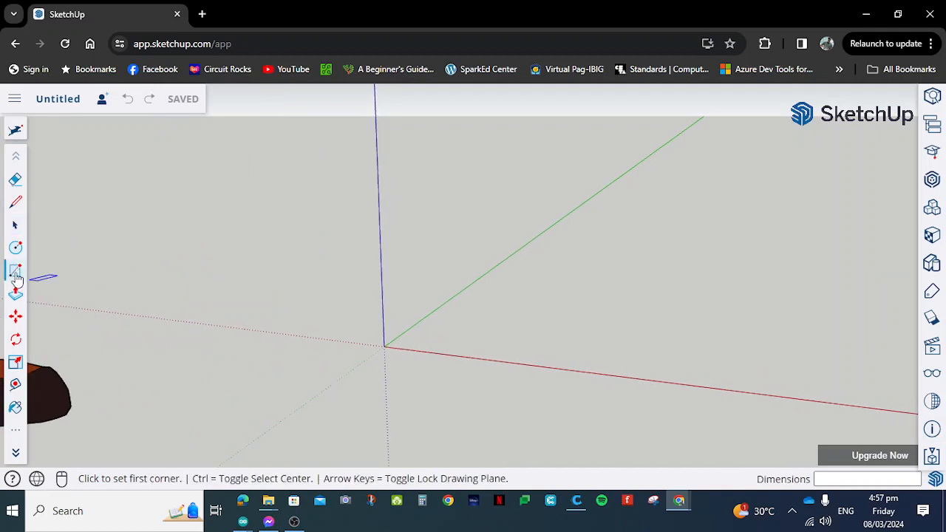
left_click(384, 346)
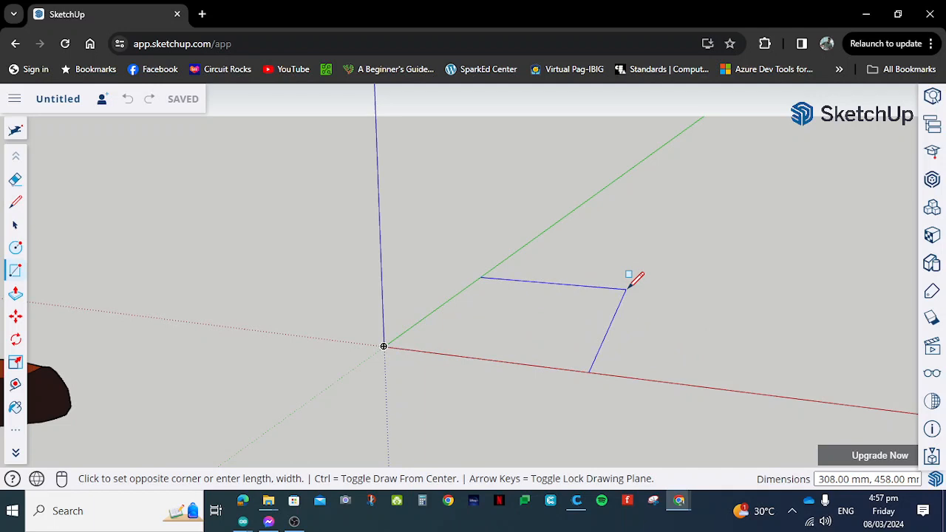
type("25")
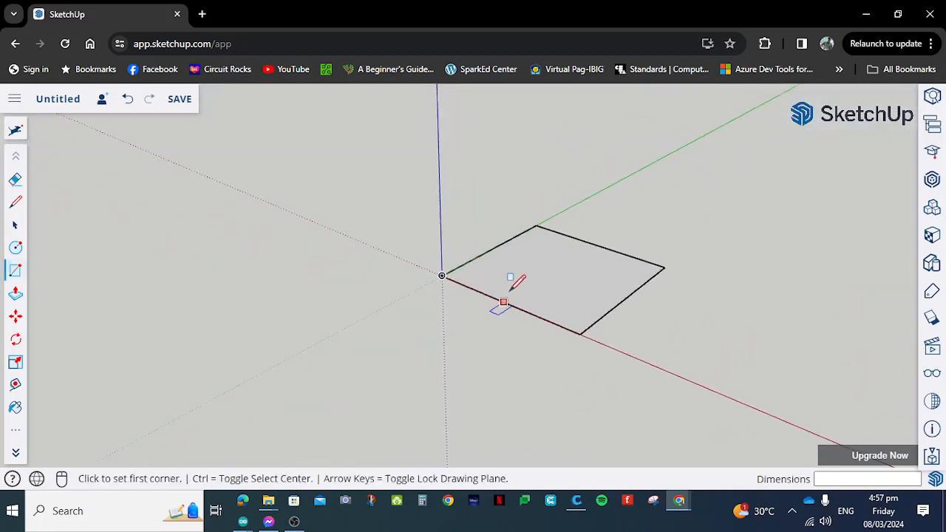
mouse_move(16, 292)
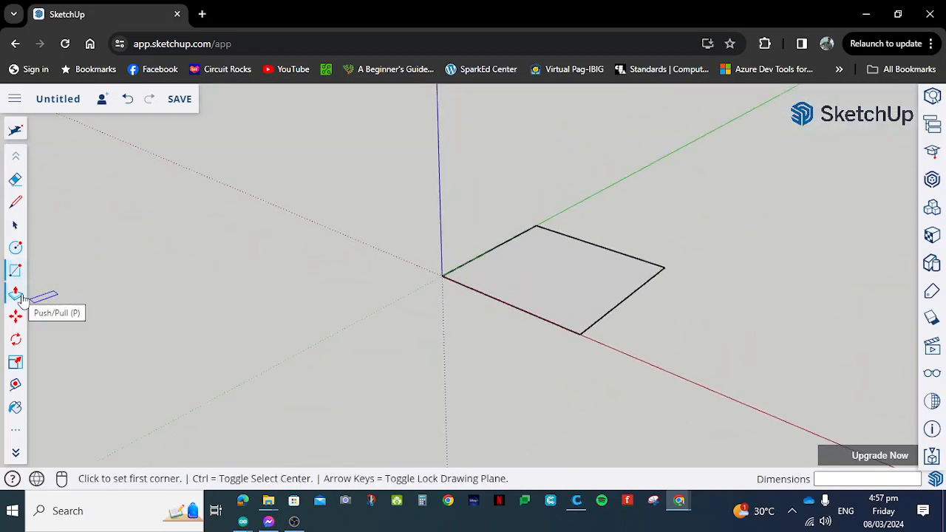
Push/Pull the square face up 1.5 mm into a thin base slab
left_click(14, 293)
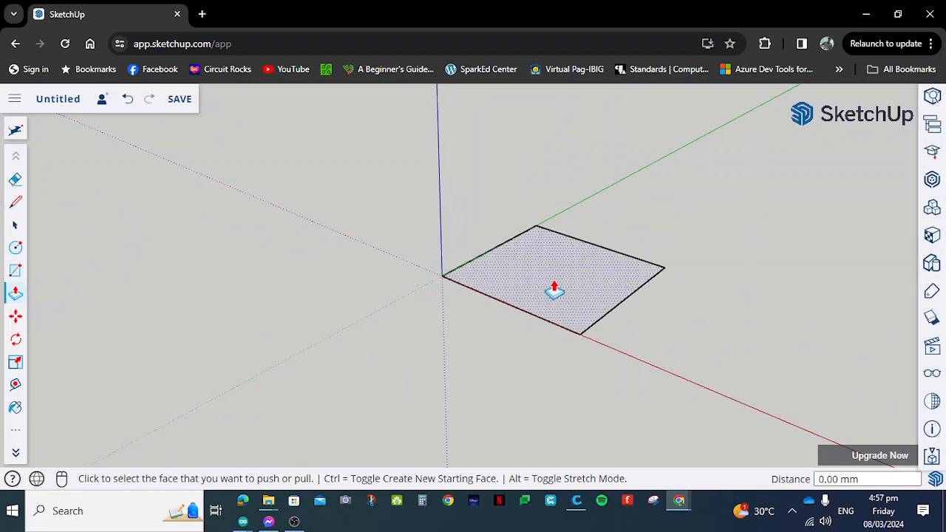
left_click_drag(555, 288, 589, 141)
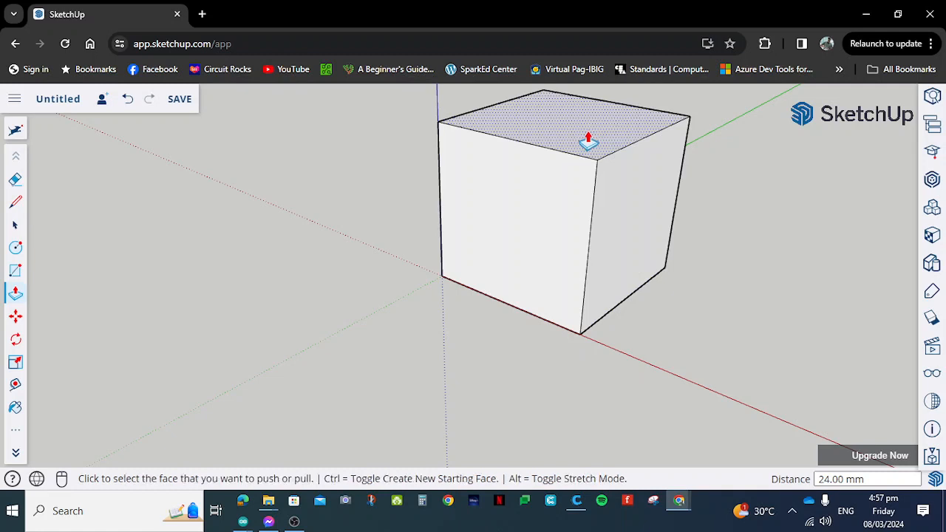
type("1")
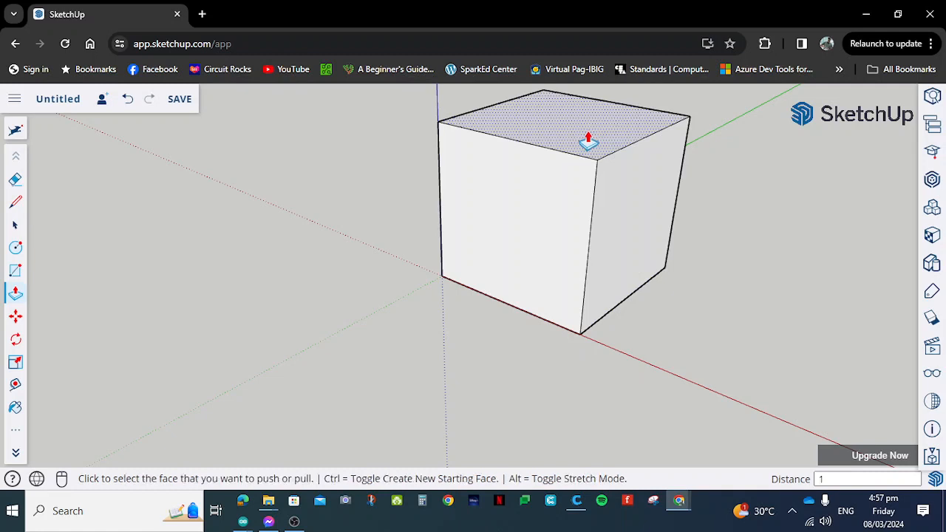
type("1.5")
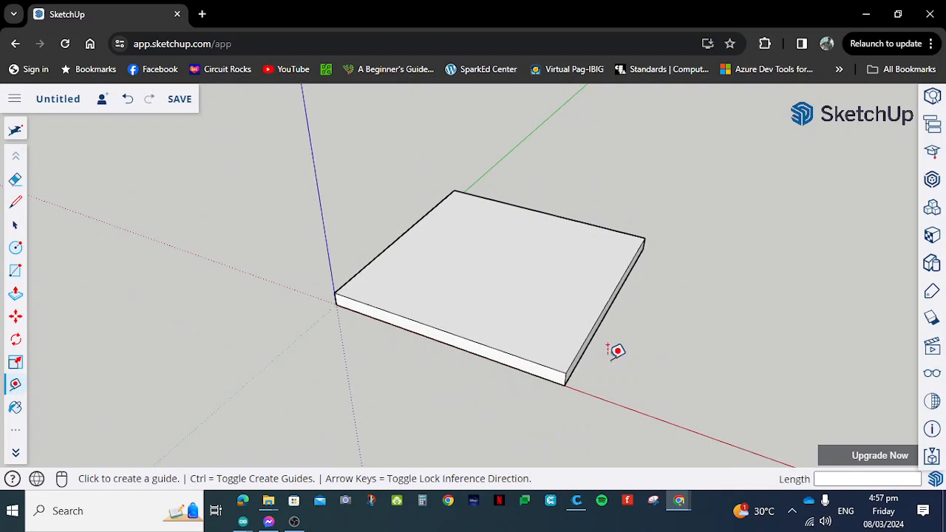
mouse_move(653, 263)
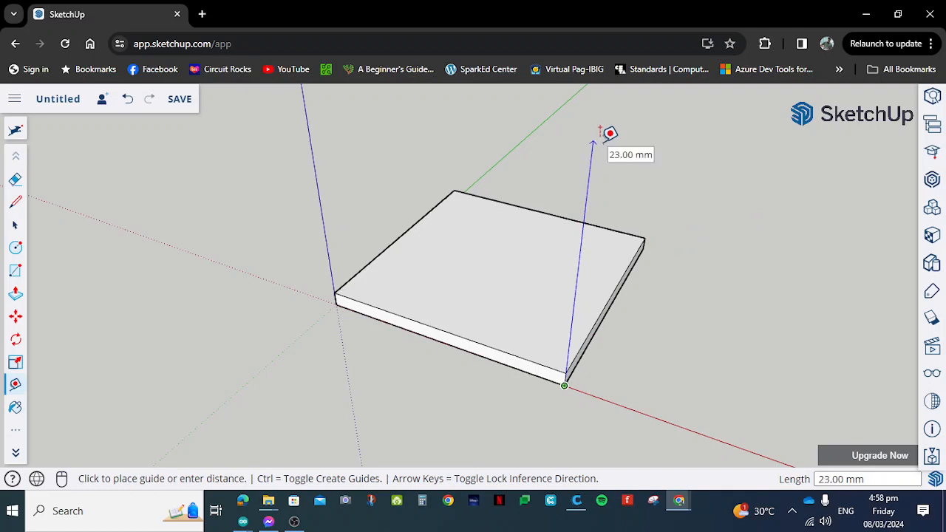
mouse_move(612, 115)
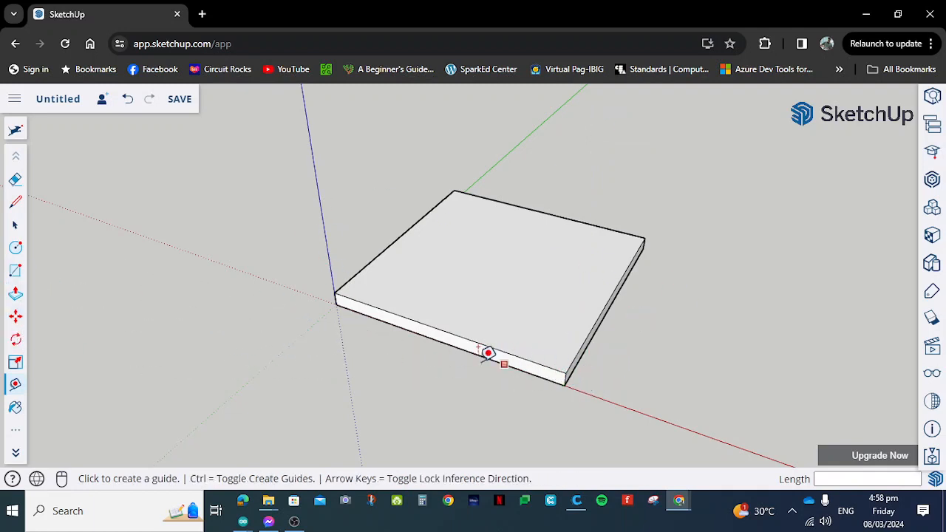
mouse_move(343, 281)
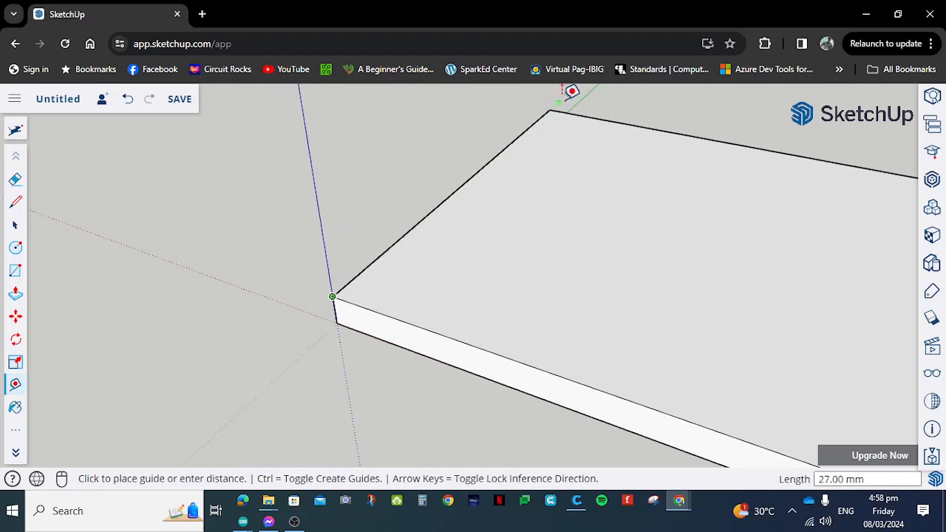
Place guides 1.5 mm inside the slab's top edges with the Tape Measure
type("1")
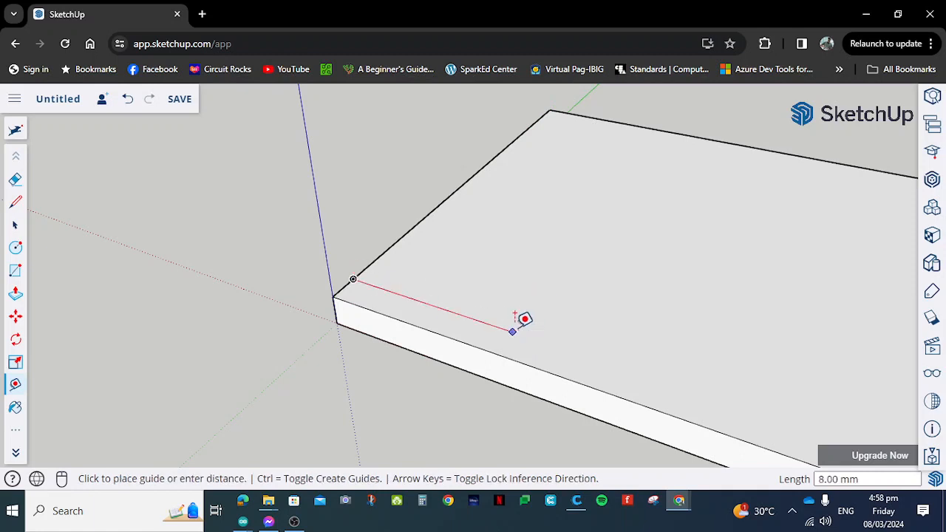
mouse_move(537, 334)
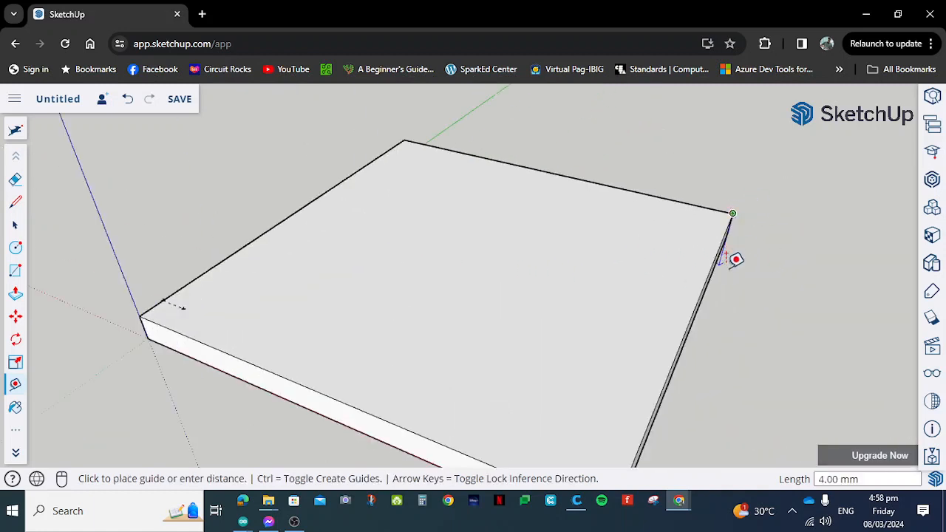
type("1.5")
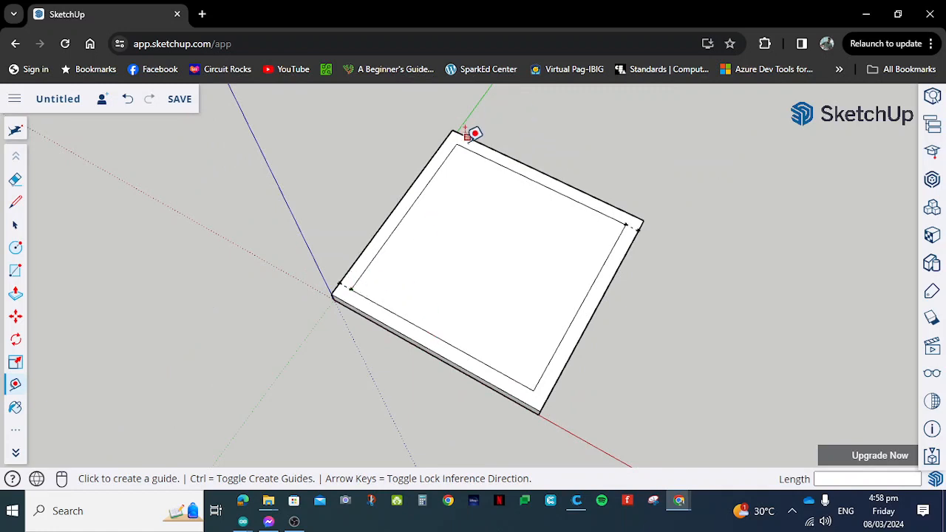
left_click(469, 133)
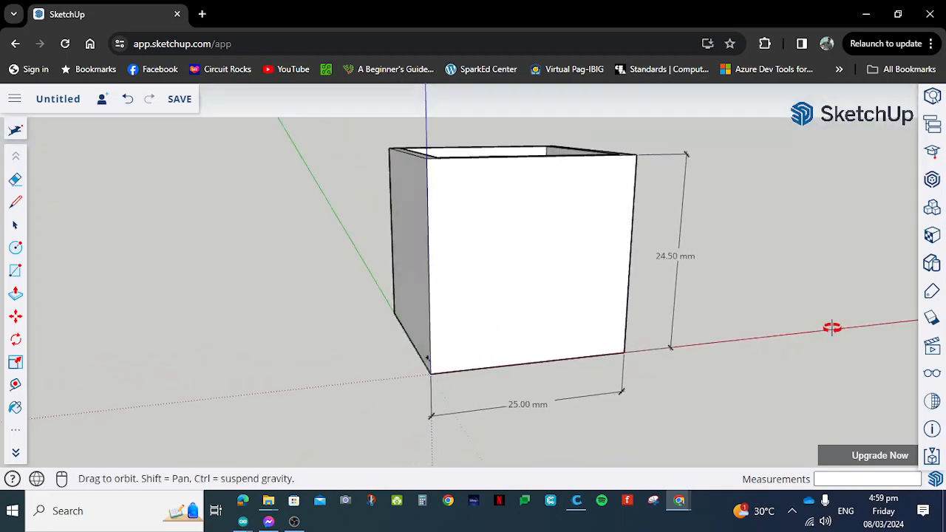
Orbit the view to look down into the open box
left_click_drag(834, 328, 449, 313)
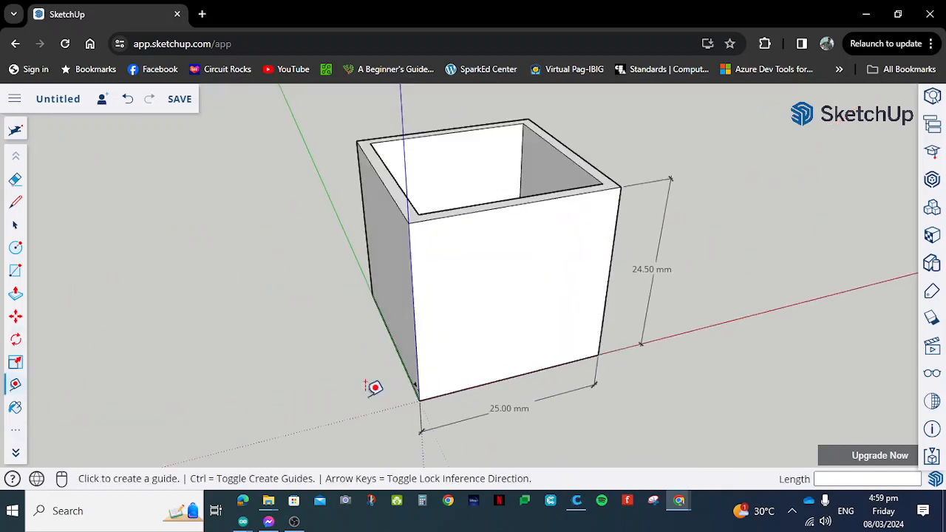
Orbit the view toward the box's front wall
left_click_drag(420, 399, 621, 186)
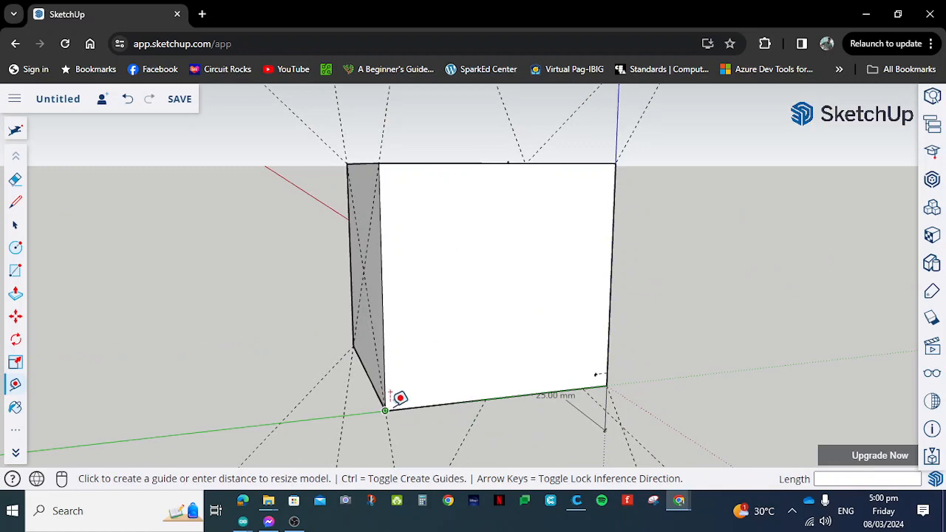
mouse_move(606, 385)
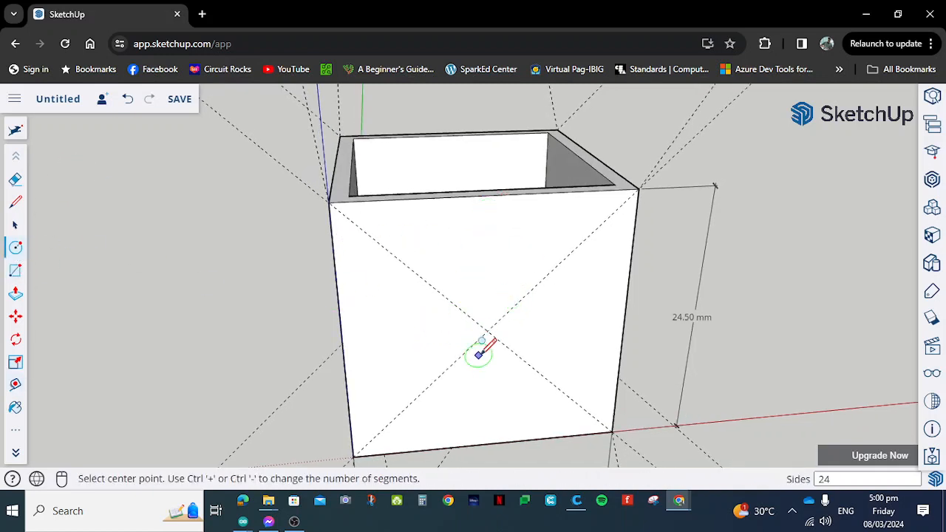
mouse_move(488, 328)
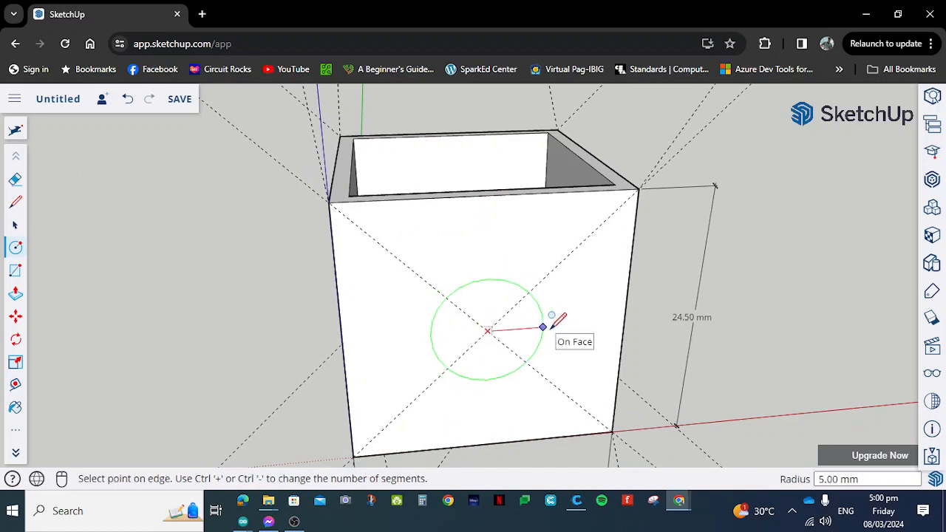
Draw a 2.5 mm radius circle at the front wall's guide intersection
type("2.5")
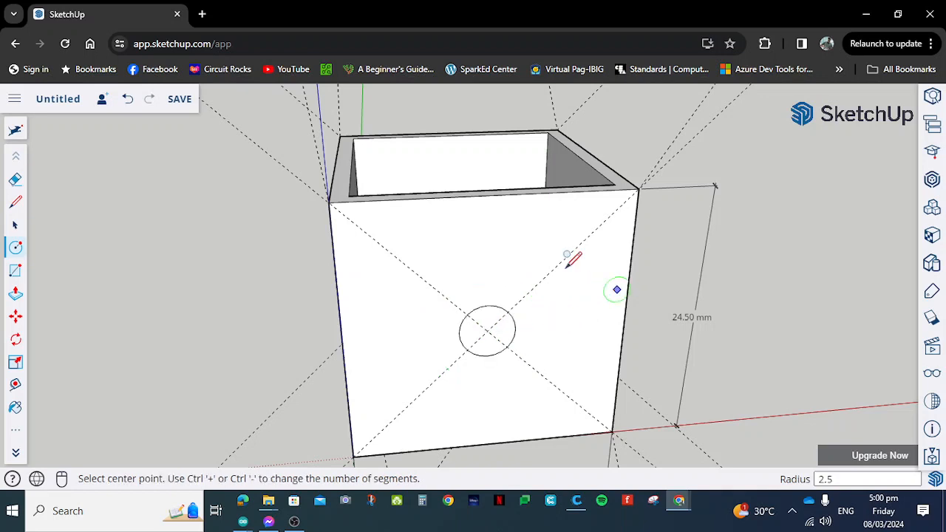
mouse_move(22, 299)
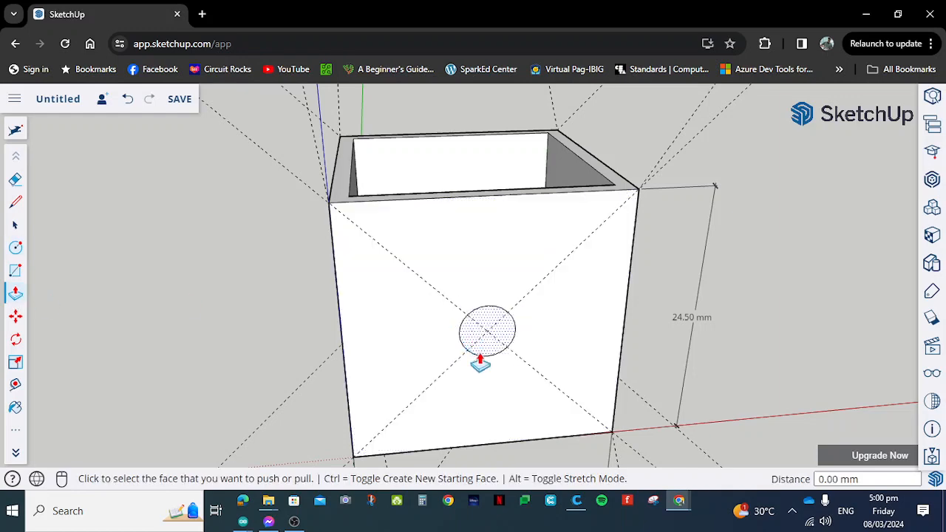
Push the circle 1.5 mm through the front wall to form a round hole
left_click(488, 331)
type("1.5")
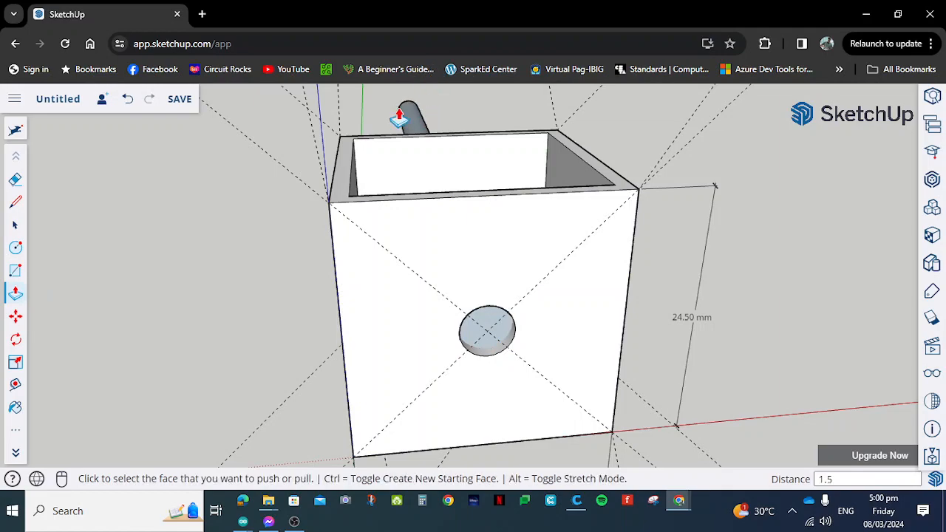
left_click_drag(488, 296, 421, 340)
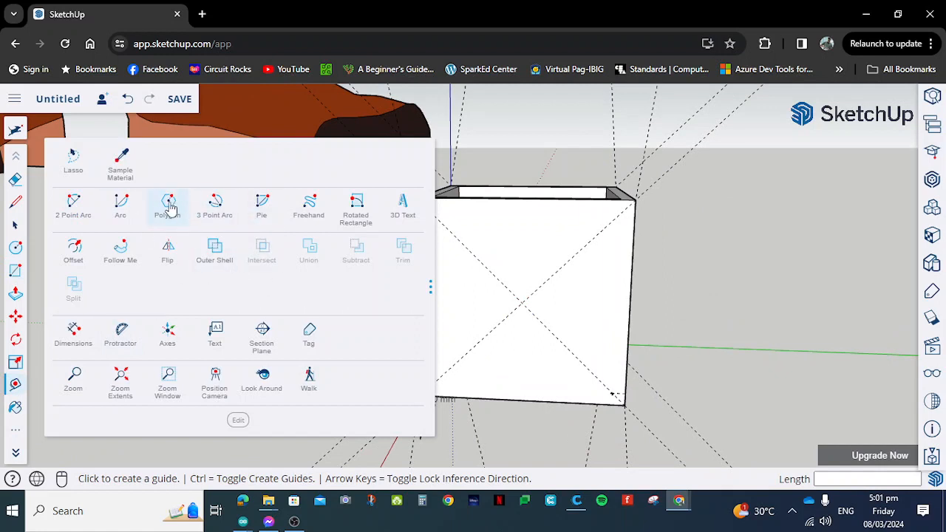
Start Tape Measure guides from the front face centre, offset 2.5 mm
left_click(167, 206)
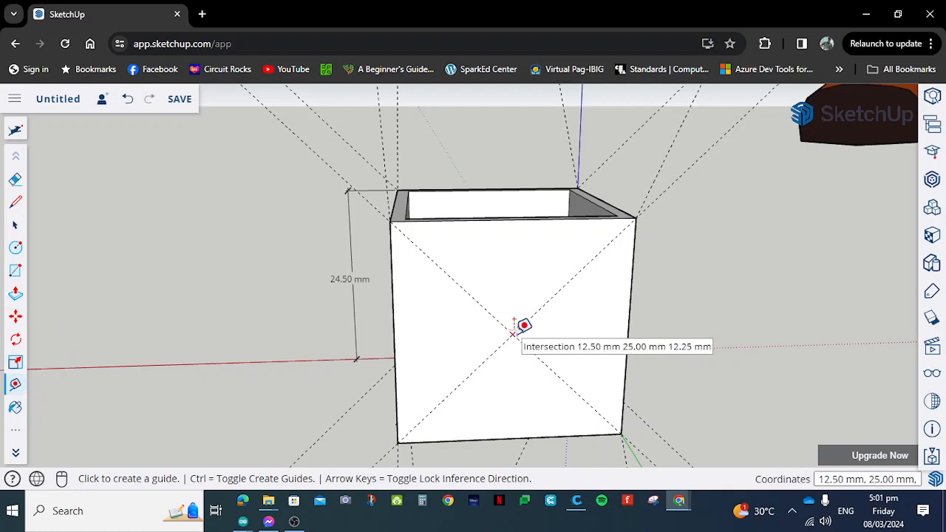
left_click(523, 326)
type("2")
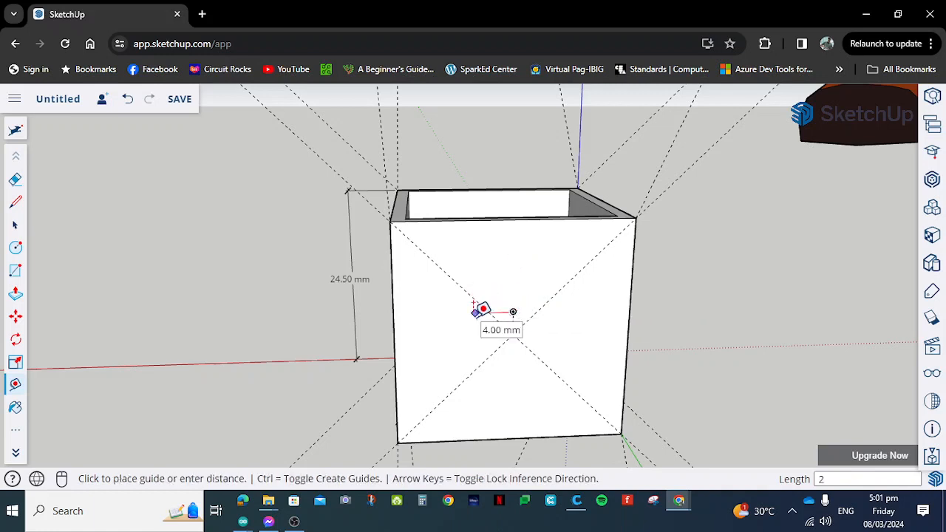
mouse_move(524, 343)
type(".5")
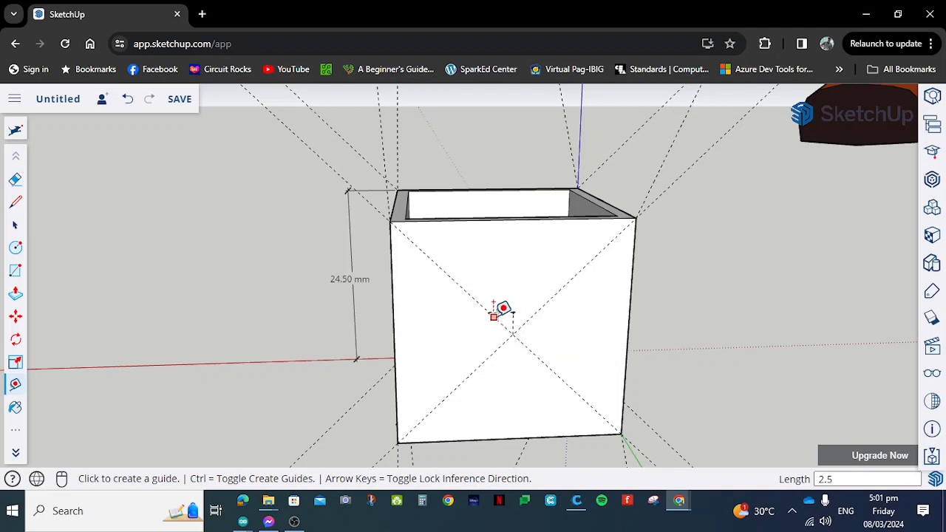
mouse_move(201, 352)
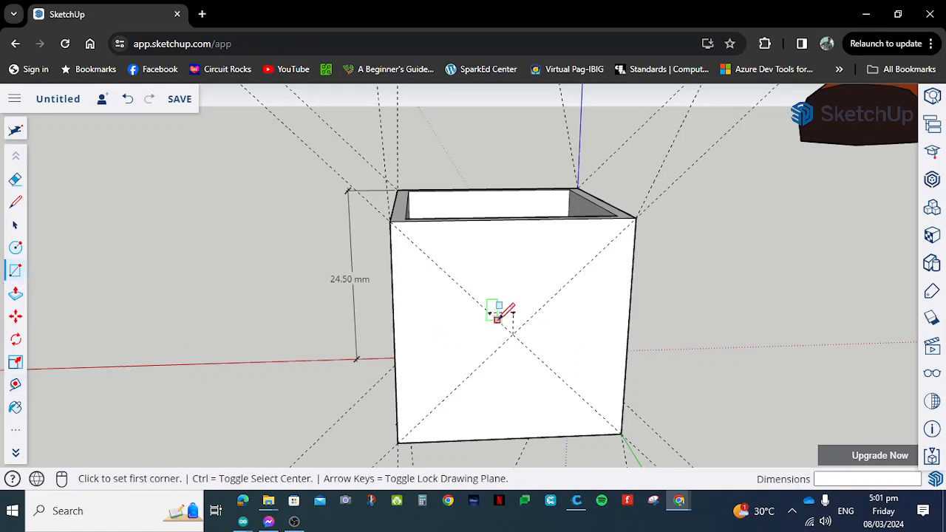
Draw a 5 x 5 mm square at the guide point and push it 1.5 mm into the wall
left_click(488, 314)
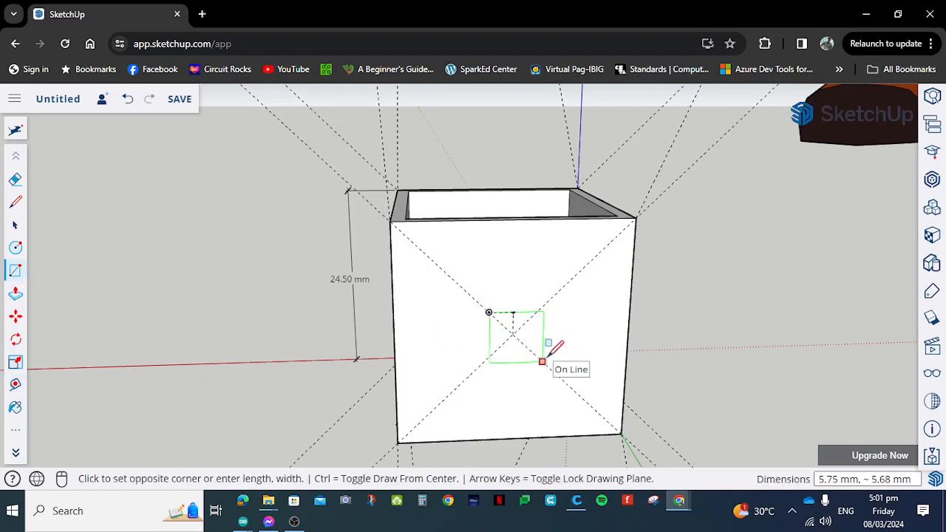
type("5.")
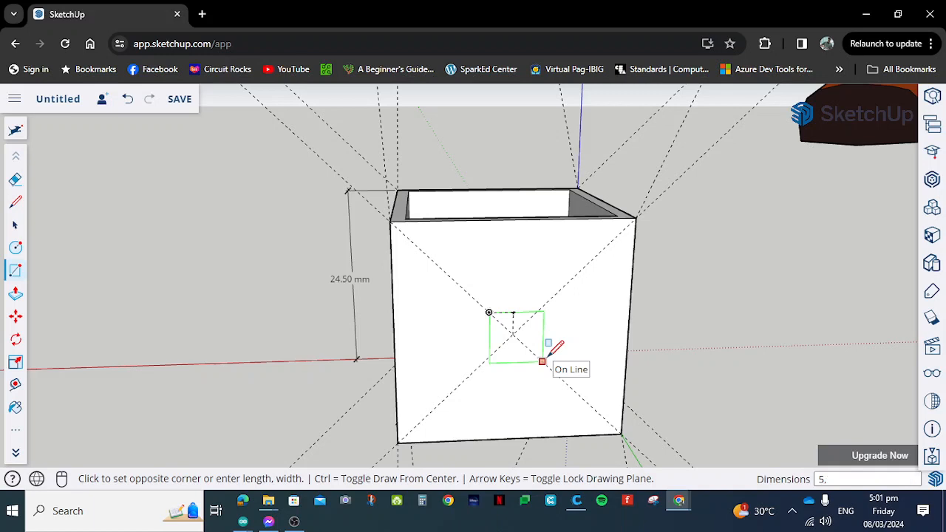
type("5")
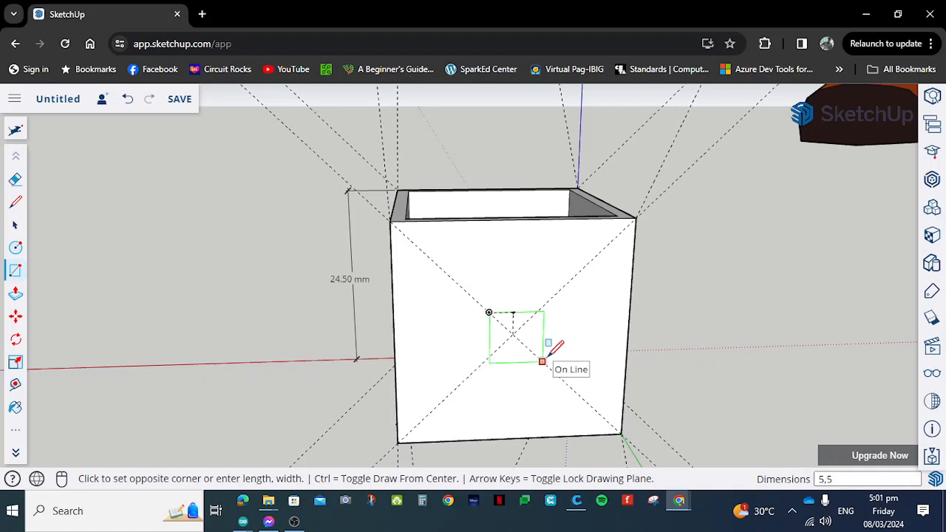
left_click(541, 361)
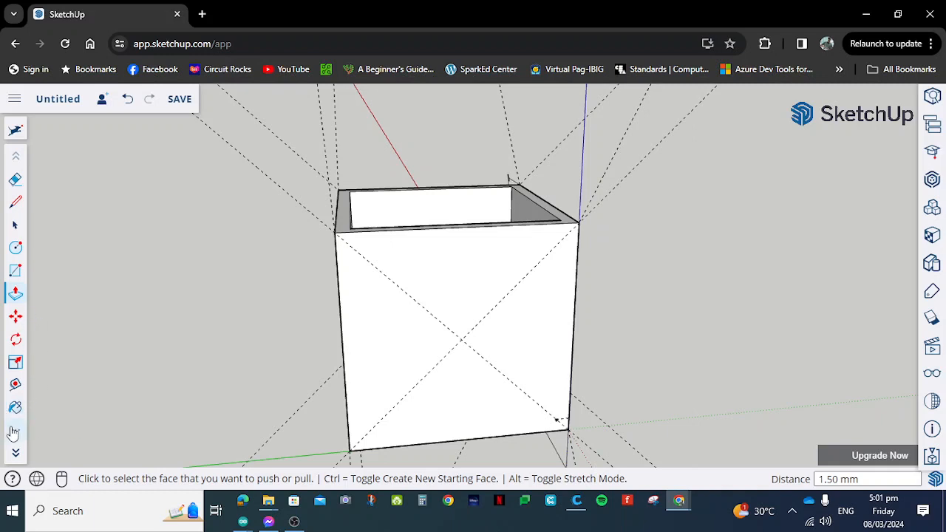
Start a 3D Text letter S and choose the Playball font
left_click(15, 432)
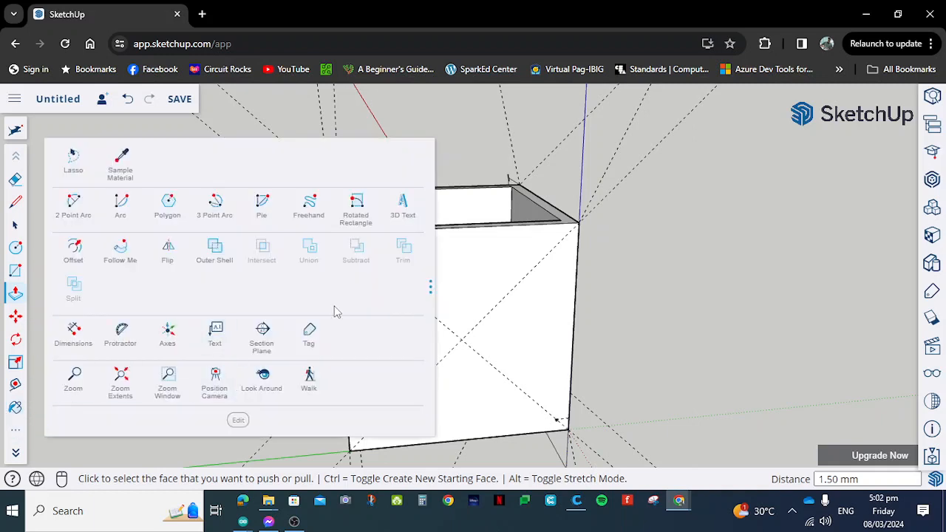
mouse_move(402, 206)
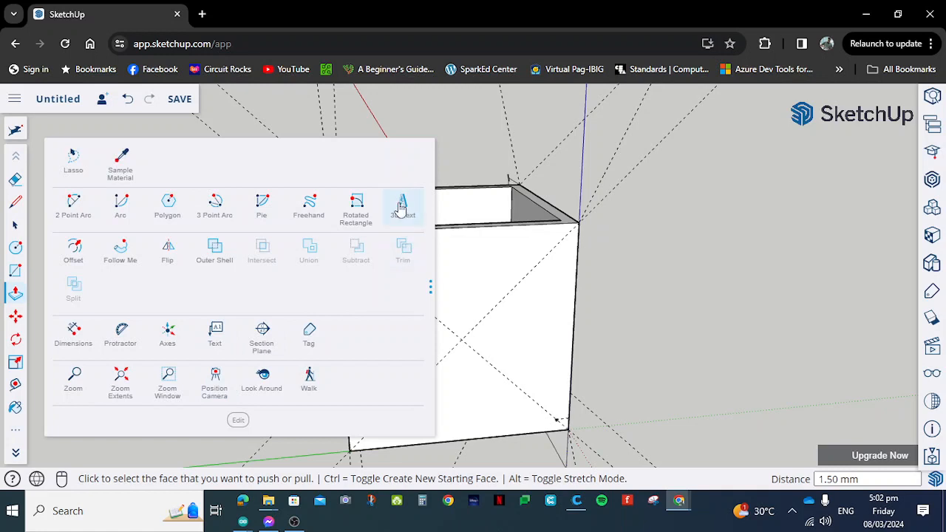
left_click(403, 204)
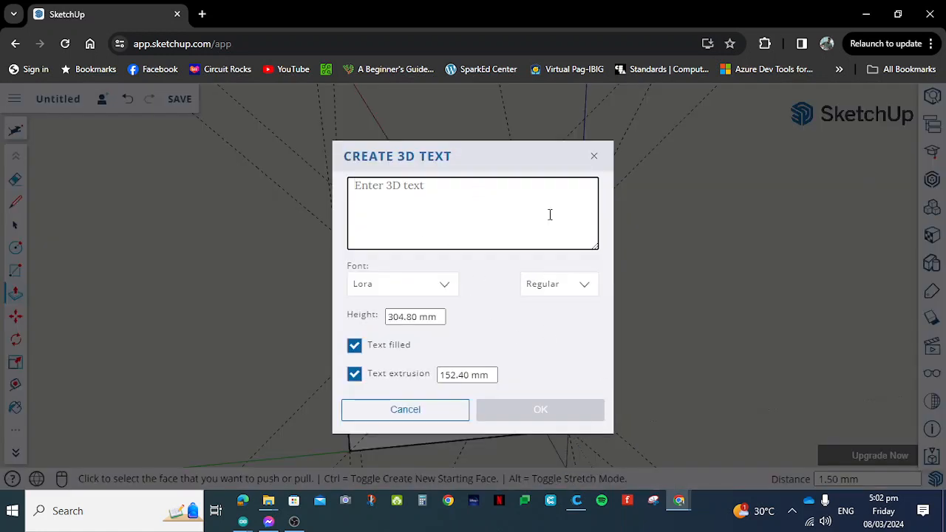
type("S")
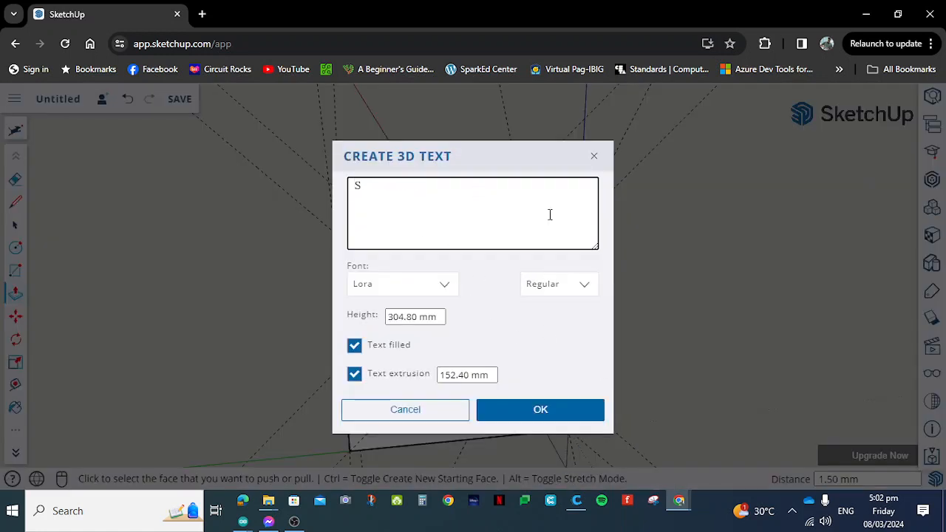
mouse_move(470, 304)
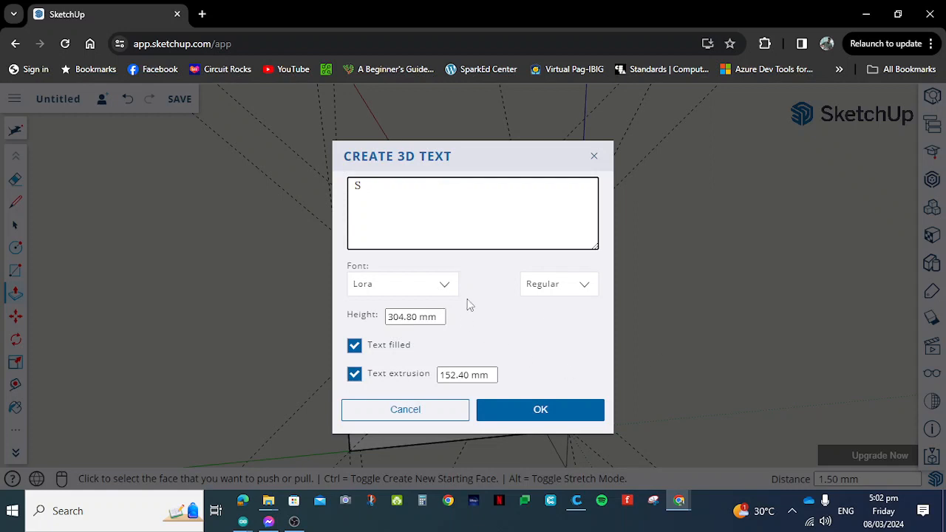
left_click(402, 284)
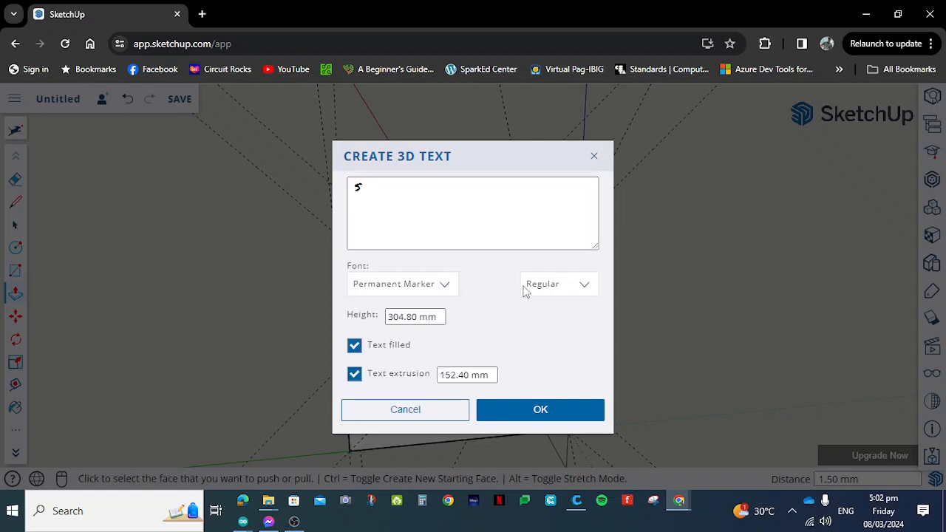
left_click(402, 284)
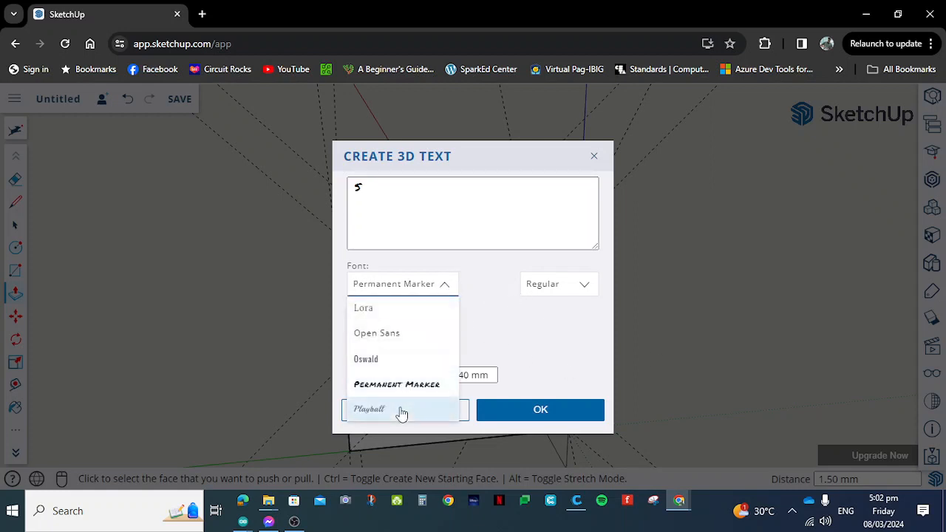
left_click(369, 408)
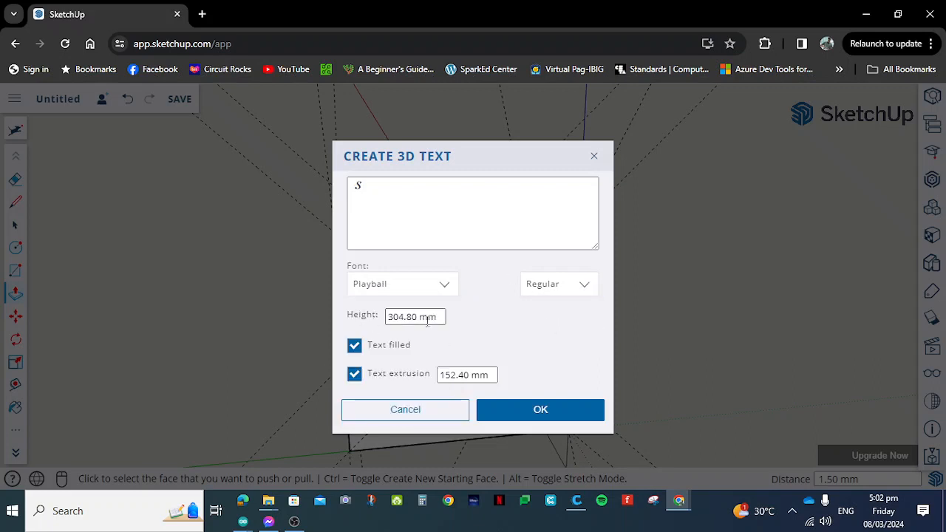
Give the S a height of 20 and extrusion 0 and confirm it
triple_click(414, 316)
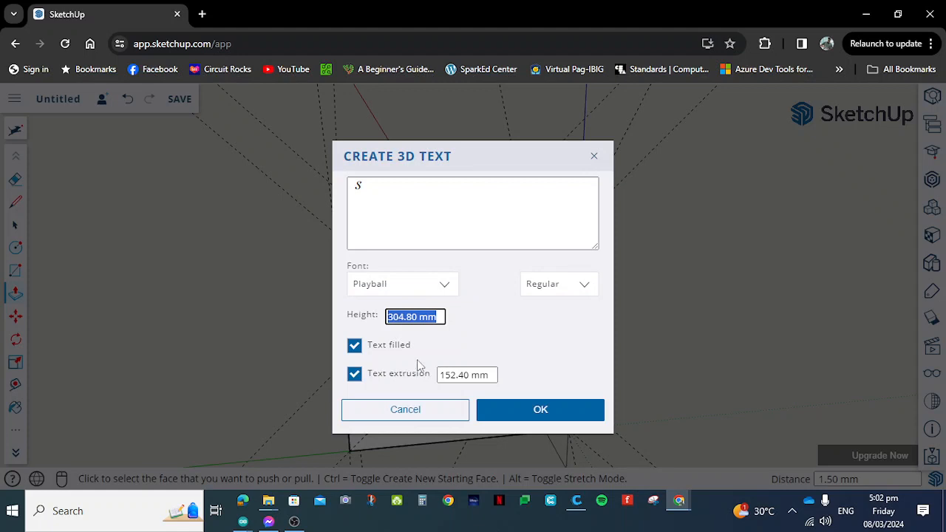
type("20")
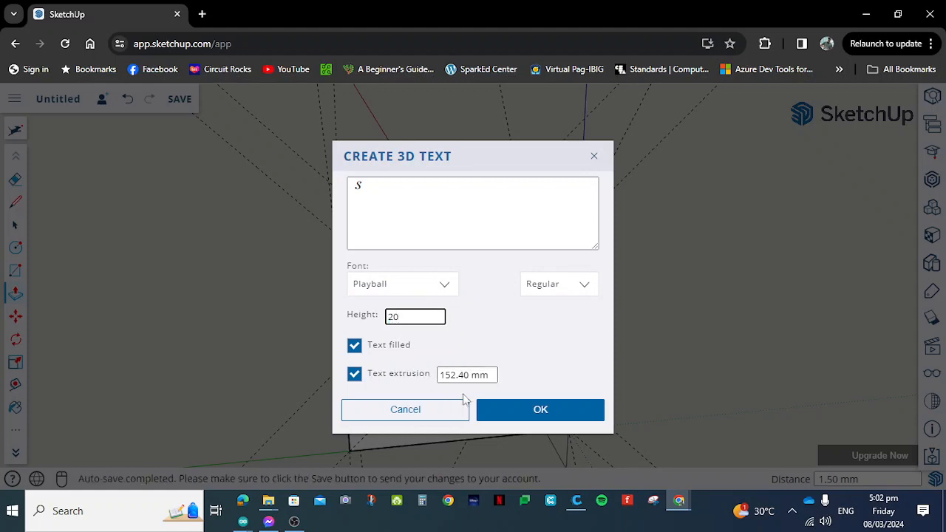
left_click(468, 376)
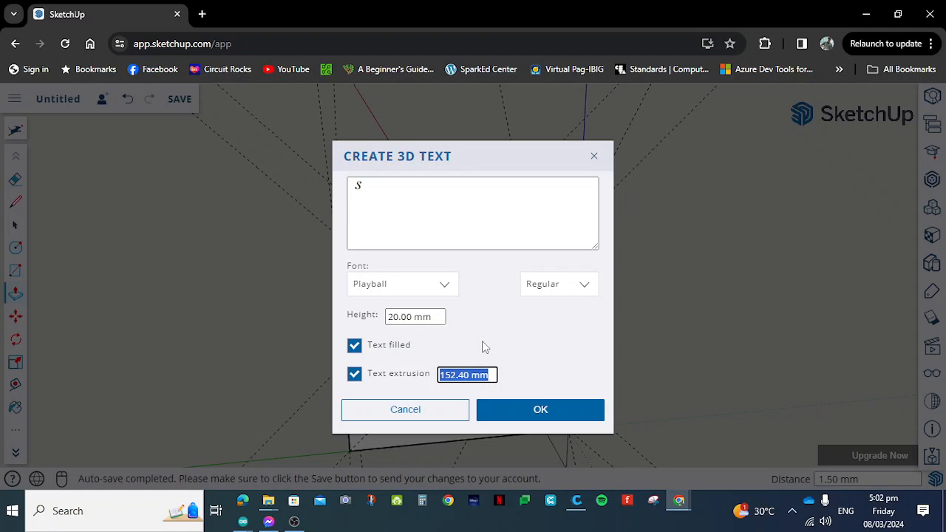
type("0")
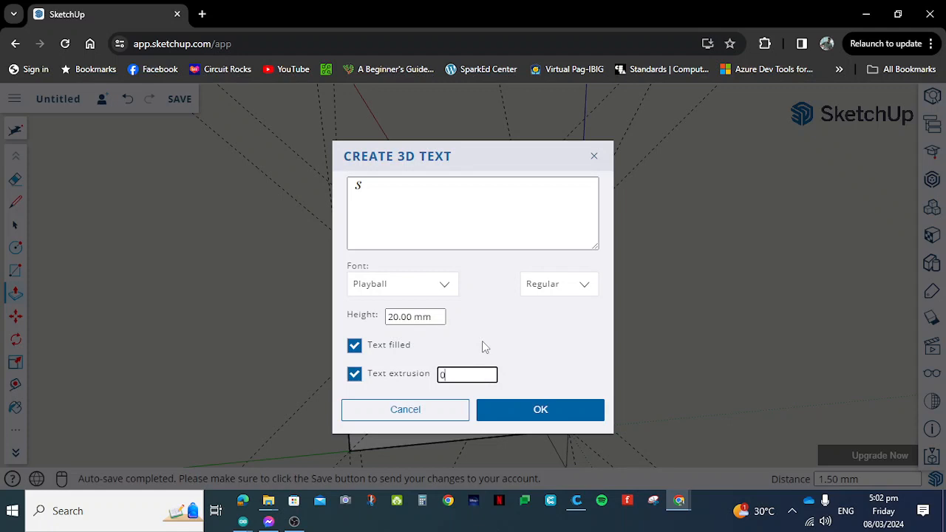
left_click(542, 410)
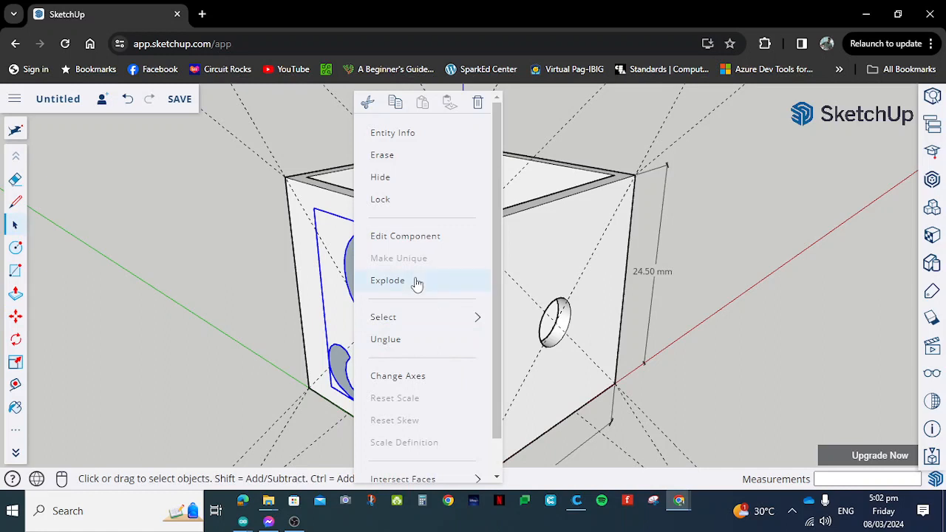
Explode the letter S component into plain geometry on the wall face
left_click(387, 281)
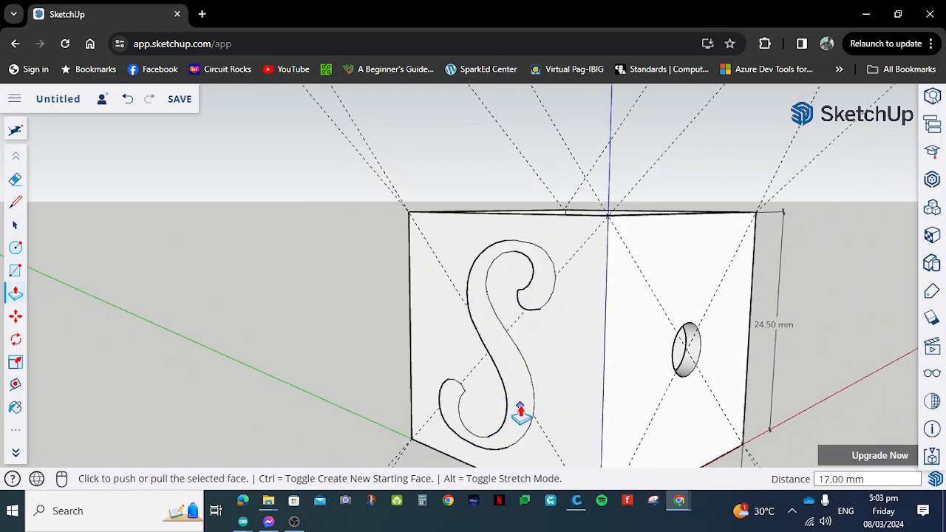
Push/Pull the S inward by the wall thickness so it cuts through
left_click(520, 411)
type("1.6")
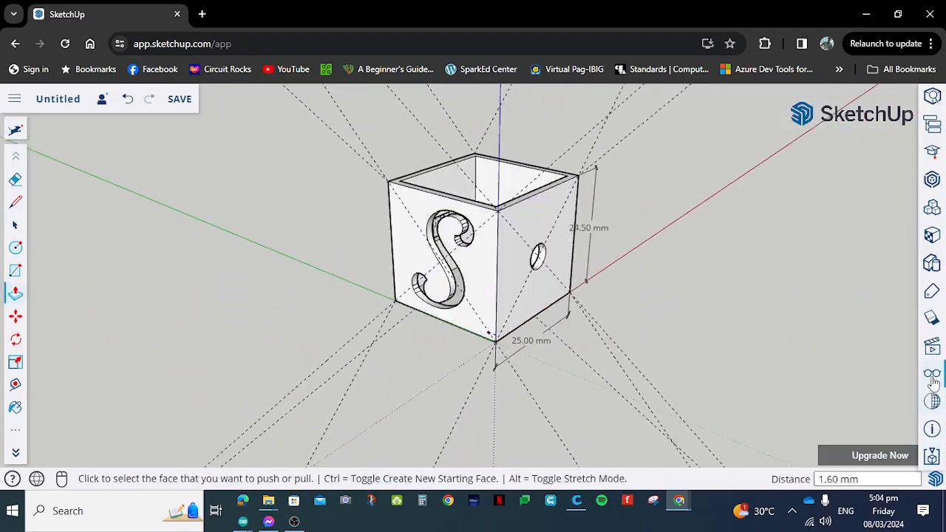
Bring up the Display settings and begin a dimension near the wall top
left_click(932, 375)
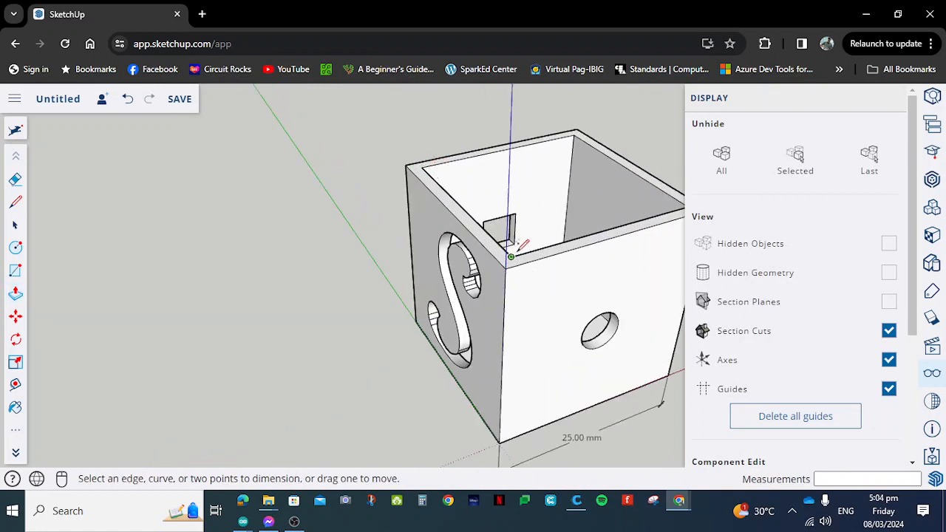
left_click(510, 269)
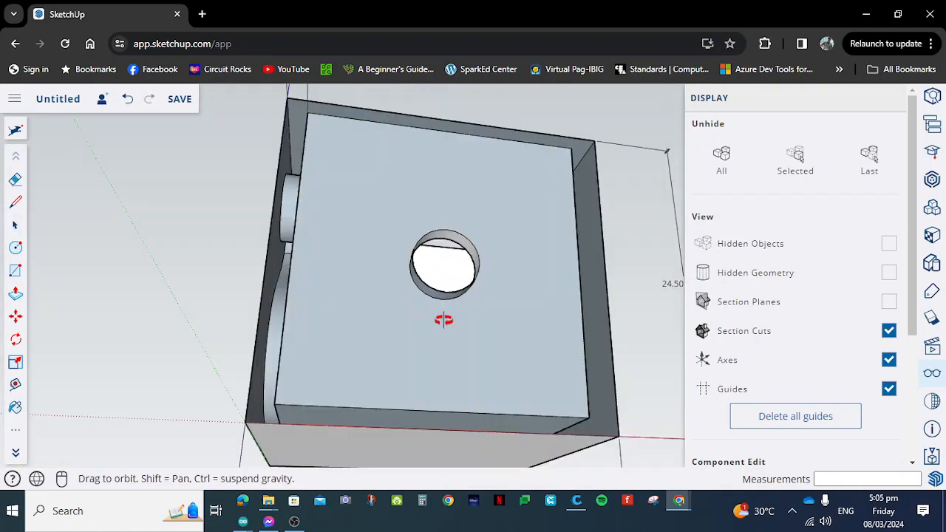
Place a 1.50 mm dimension label on the base slab thickness from underneath
left_click_drag(444, 296, 451, 337)
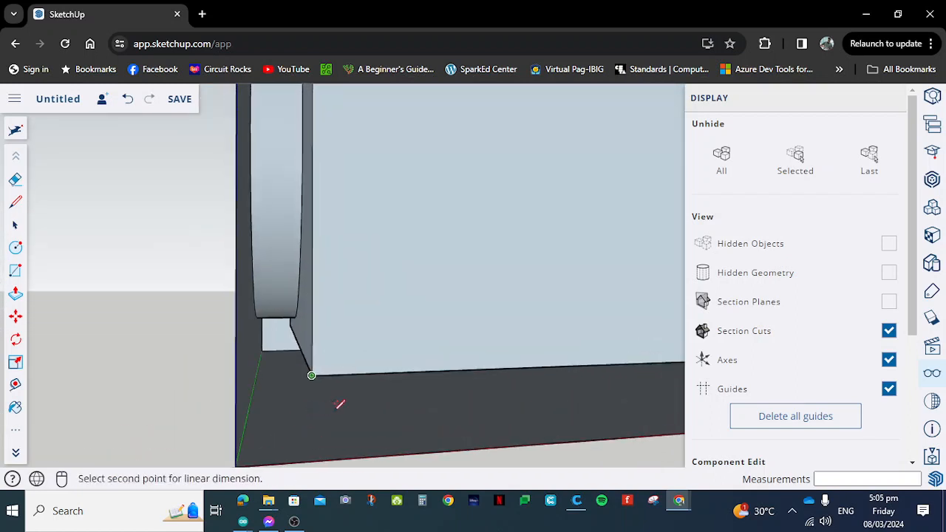
mouse_move(331, 453)
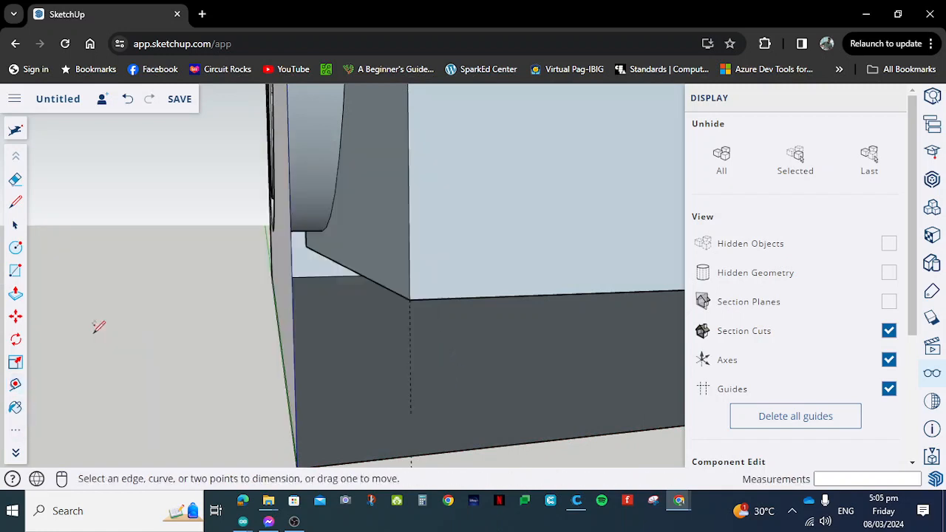
left_click(410, 299)
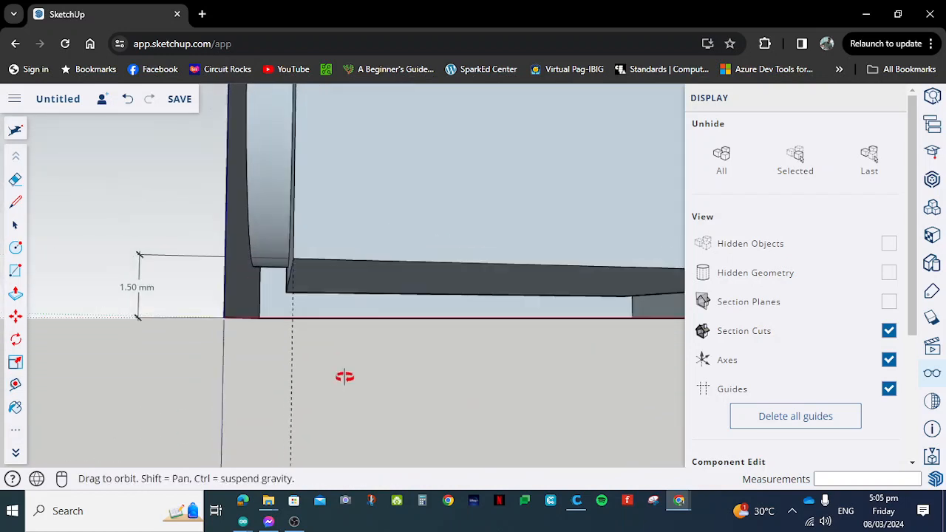
Orbit back out to view the whole box with all its dimension labels
left_click_drag(344, 377, 393, 239)
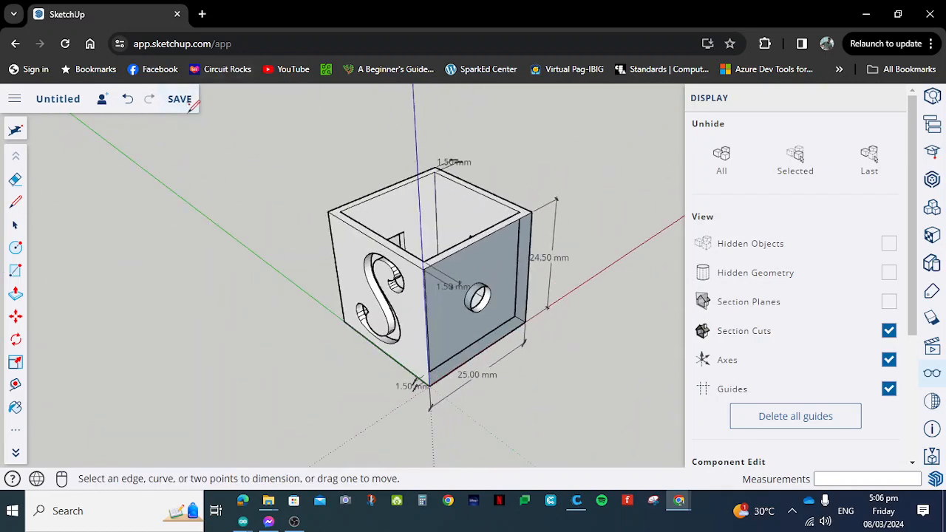
mouse_move(264, 272)
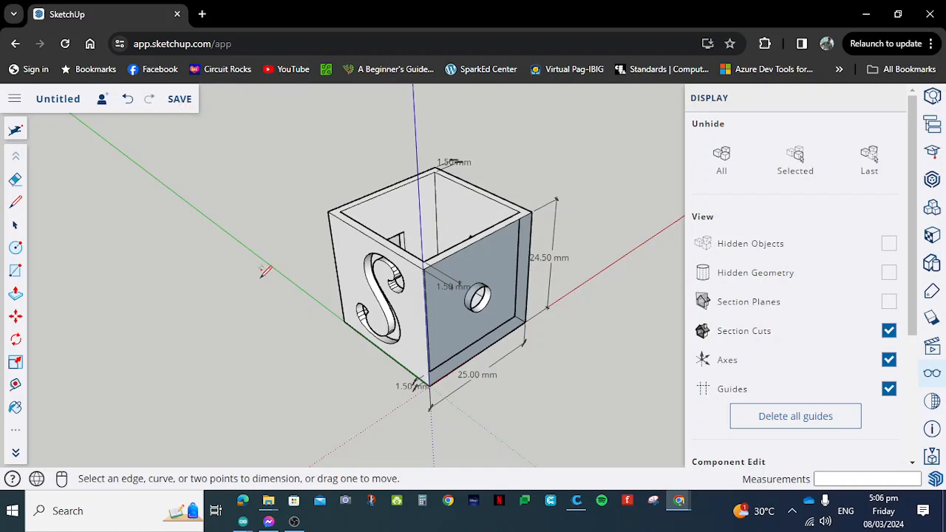